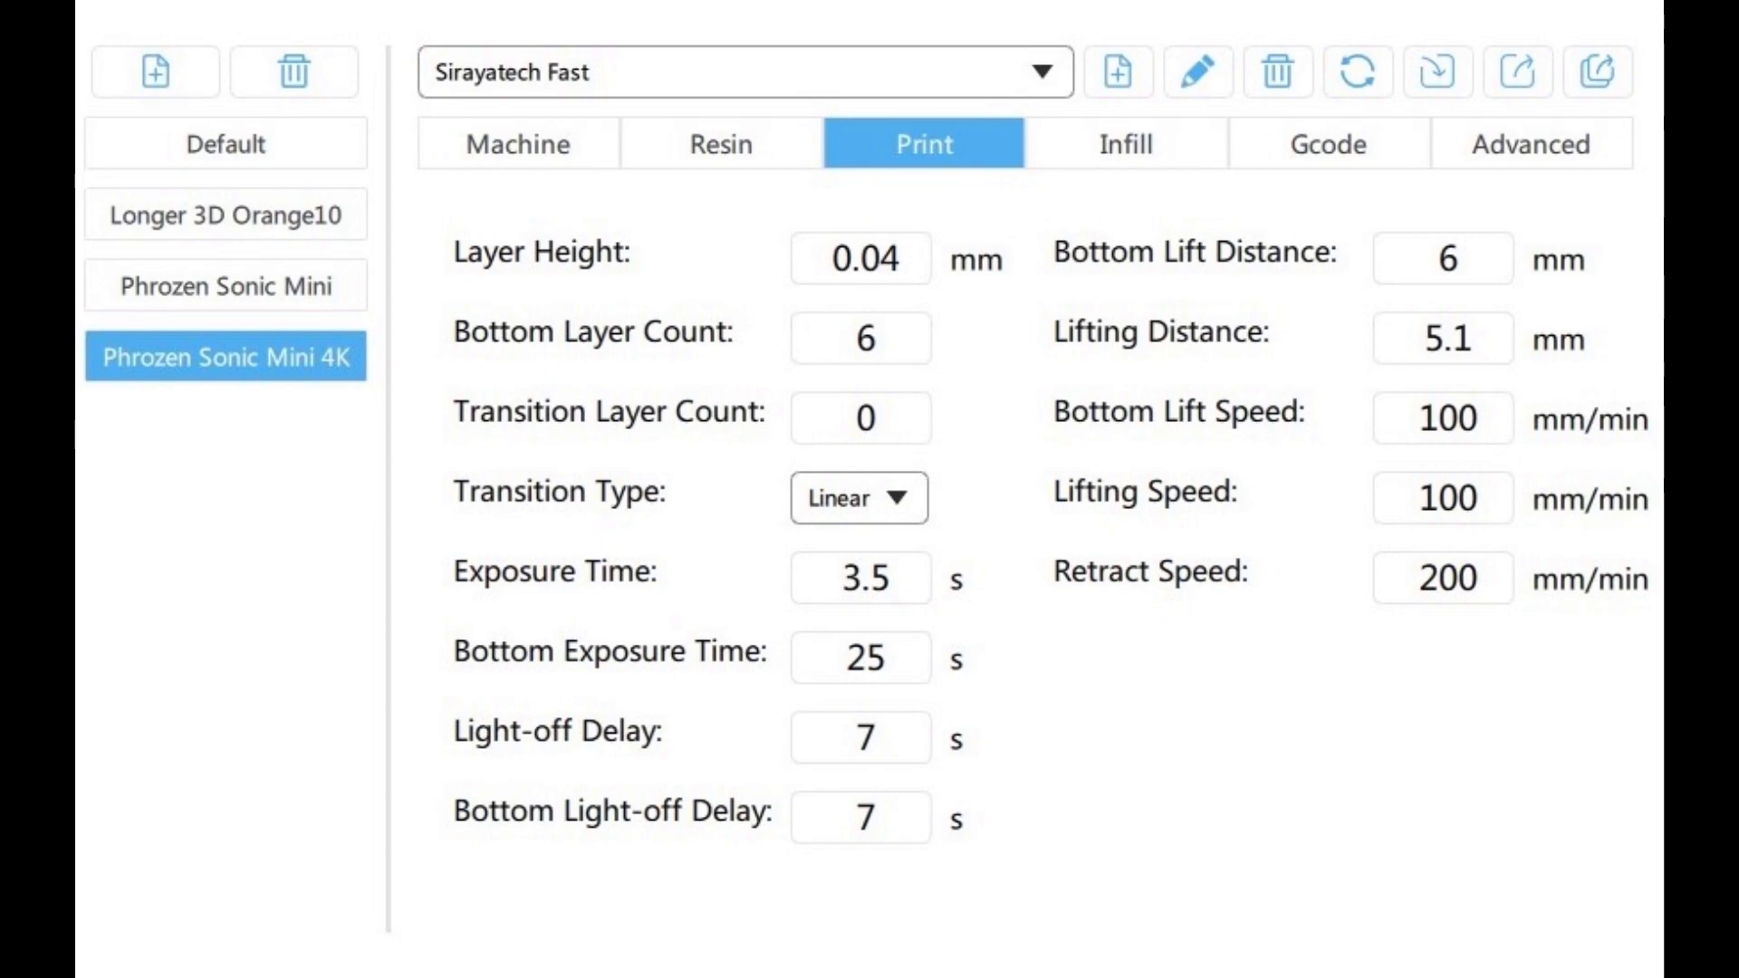
Step: Switch between the Phrozen Beige and Siraya Tech Blu resin profiles to compare their print settings
click(744, 73)
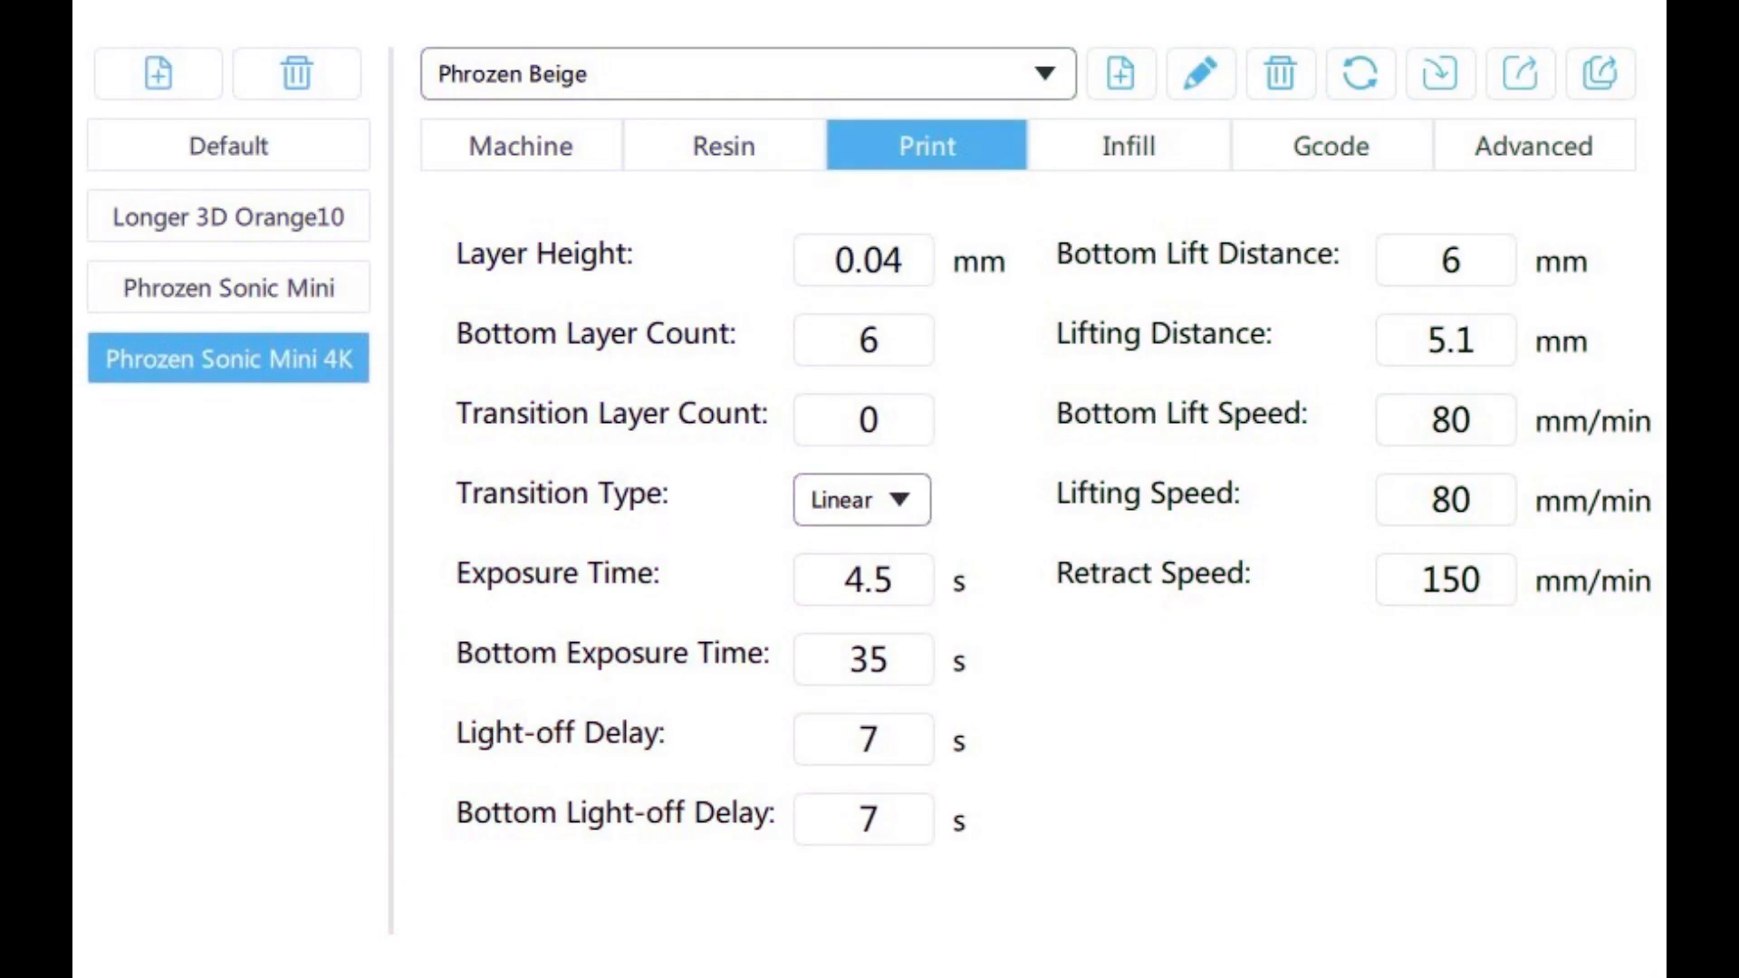
click(742, 72)
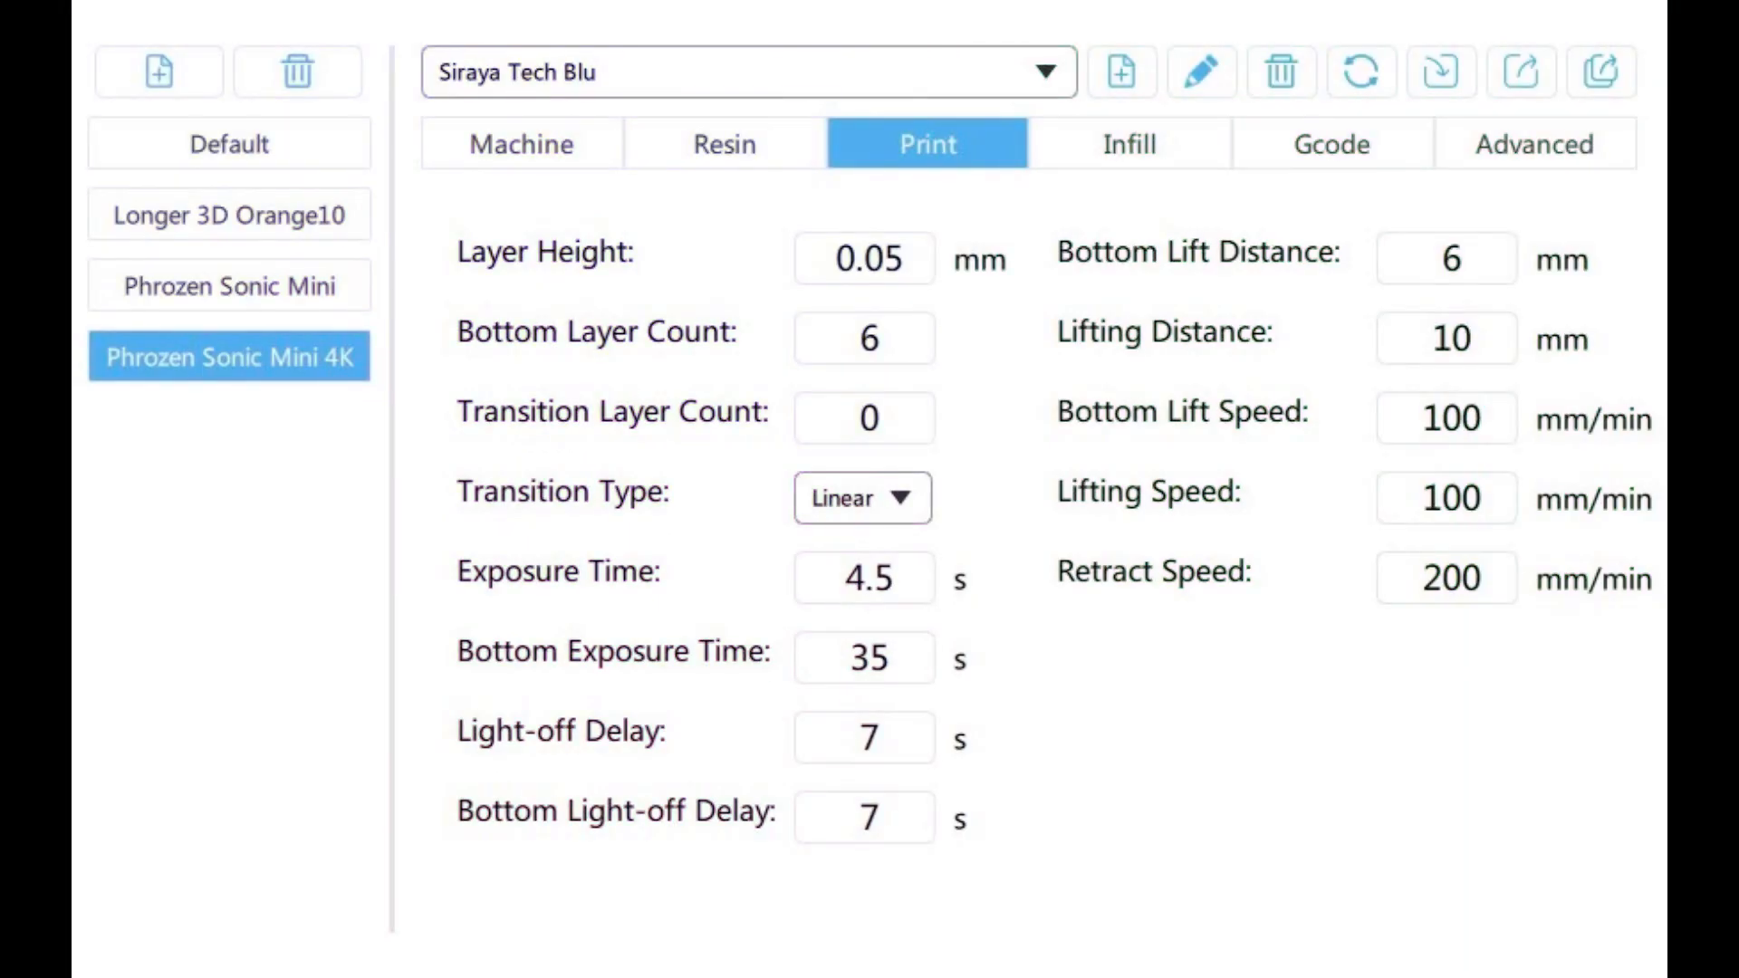